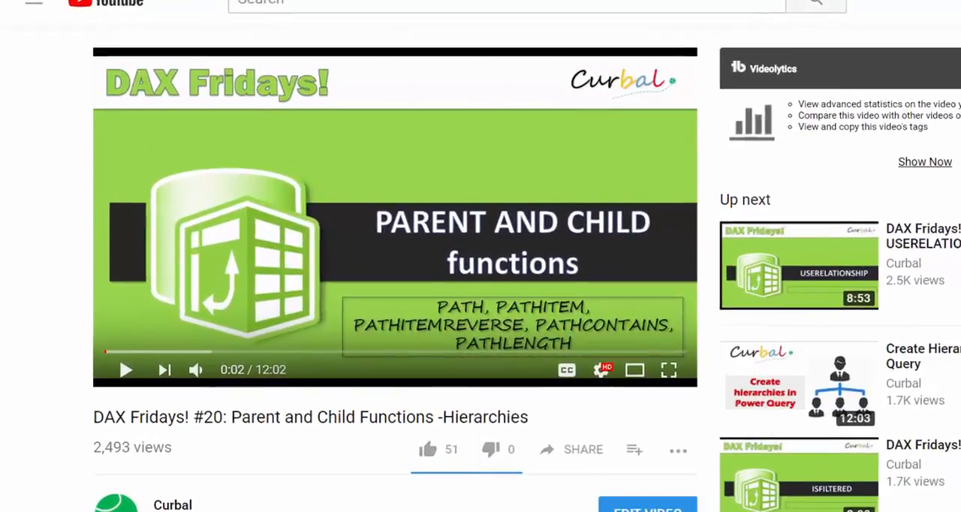
Scroll below the video player to the comment about summing child IDs per parent.
scroll("down", 3)
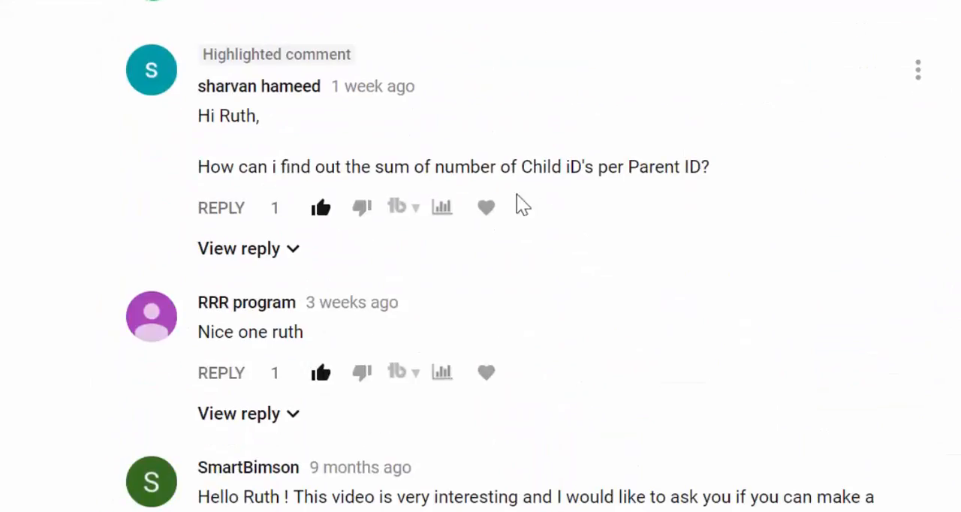
mouse_move(315, 112)
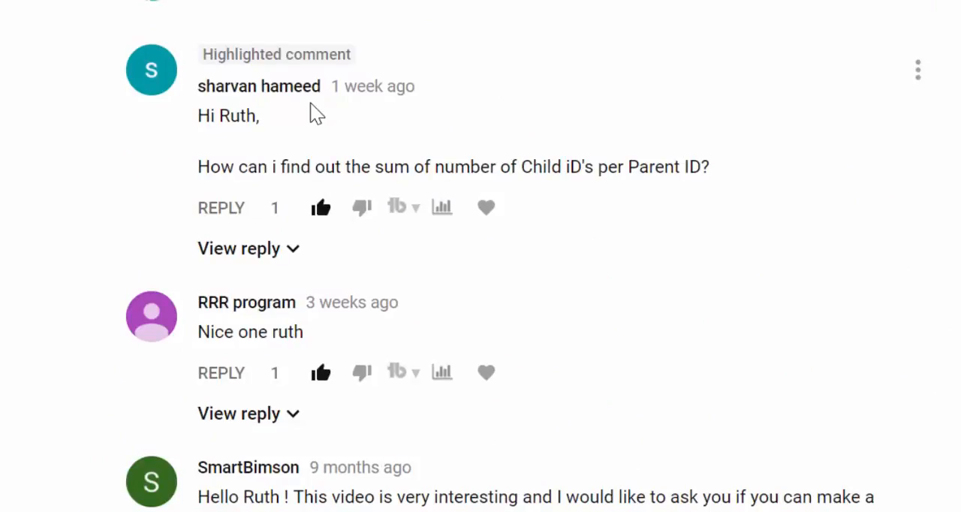
mouse_move(285, 177)
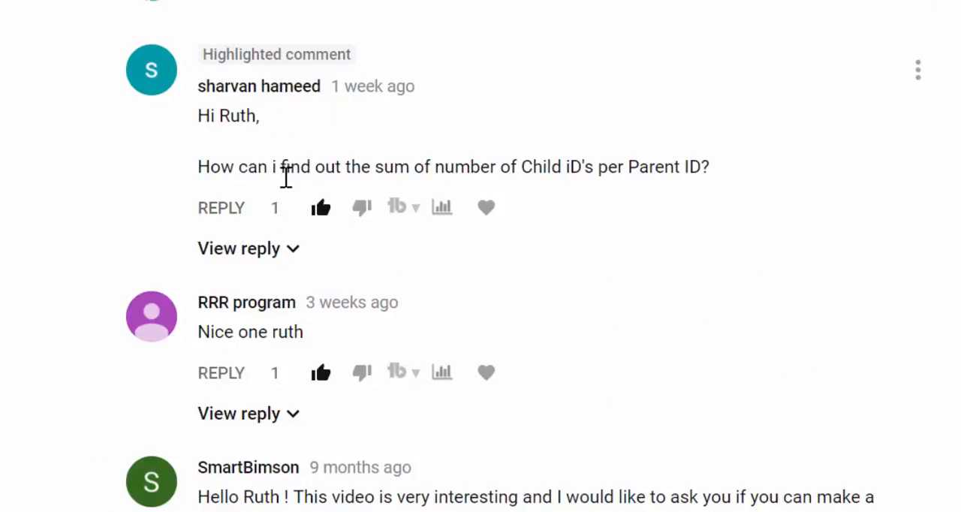
mouse_move(502, 178)
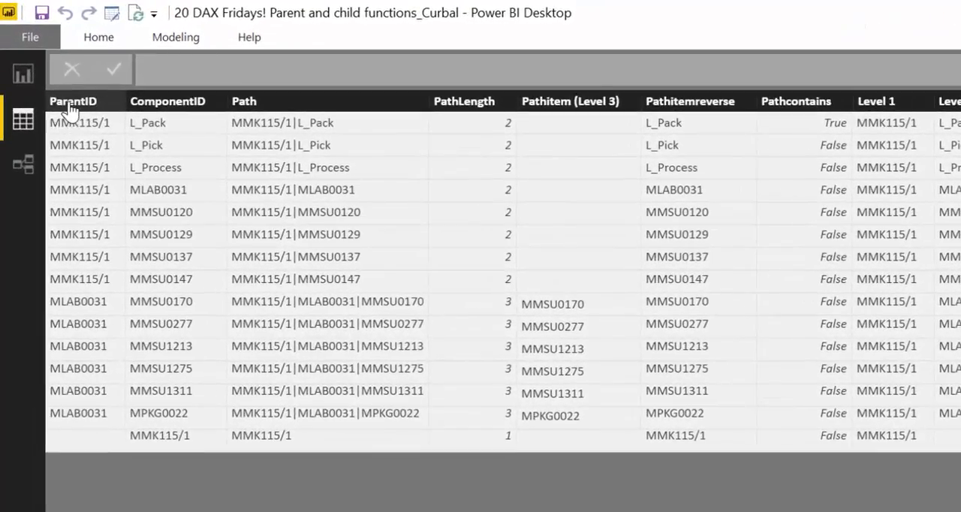
mouse_move(168, 100)
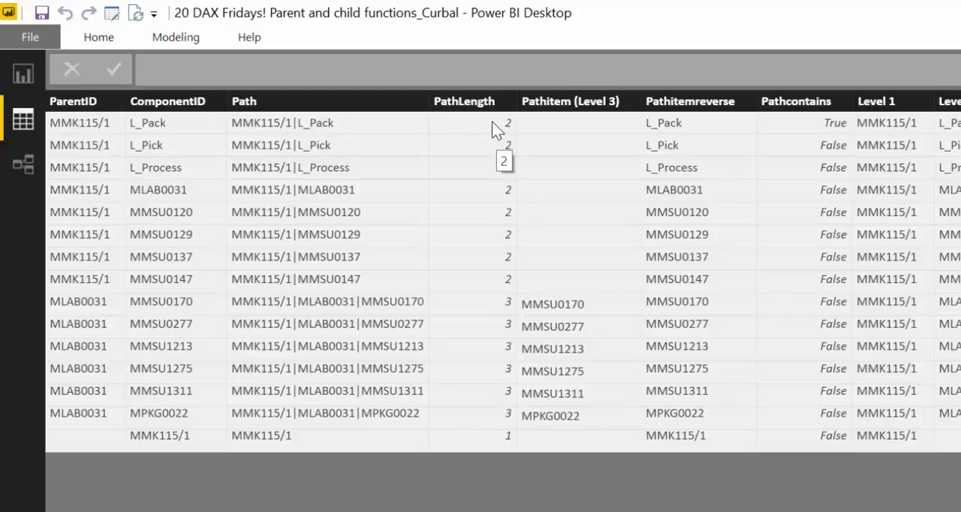
mouse_move(439, 322)
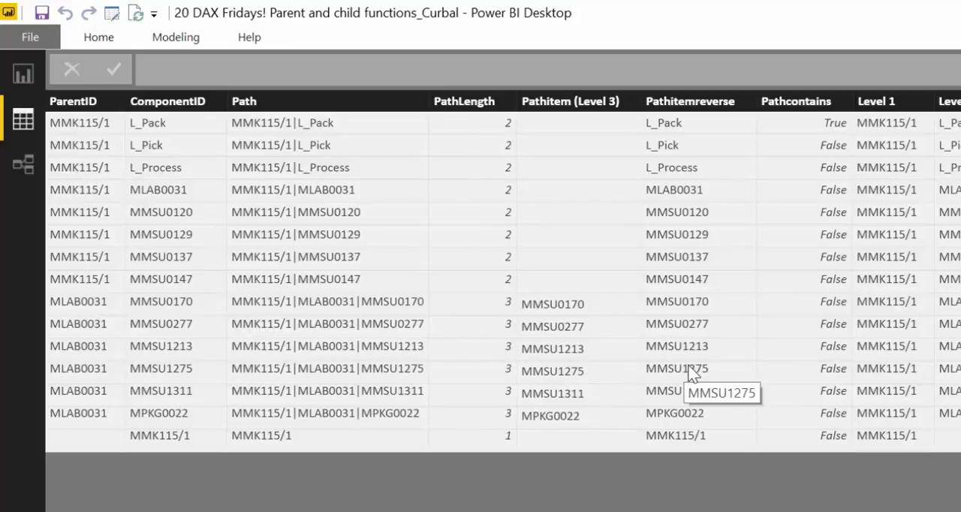
mouse_move(498, 306)
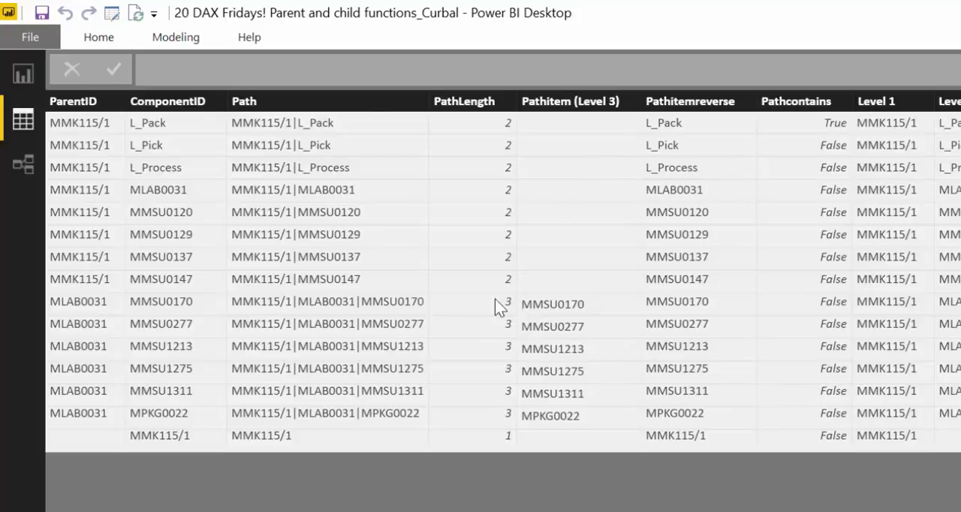
mouse_move(659, 375)
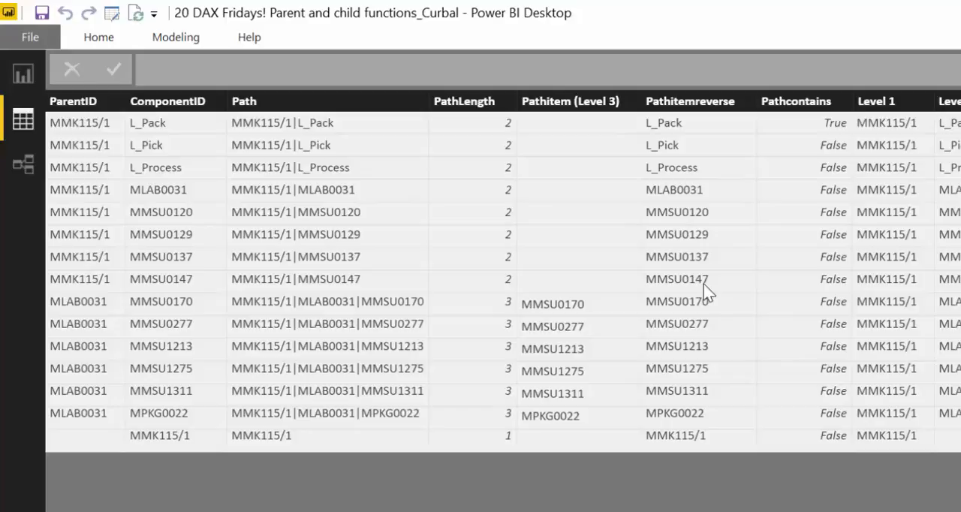
mouse_move(693, 287)
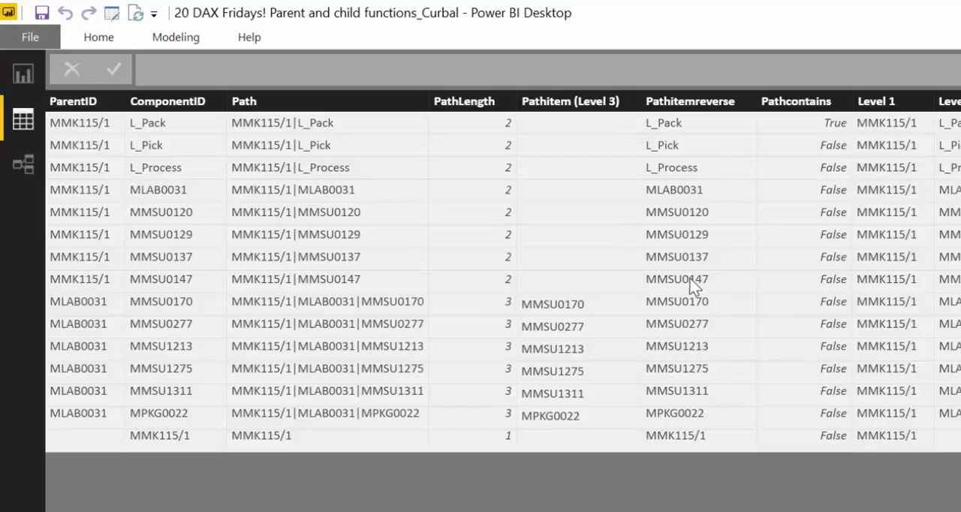
mouse_move(488, 129)
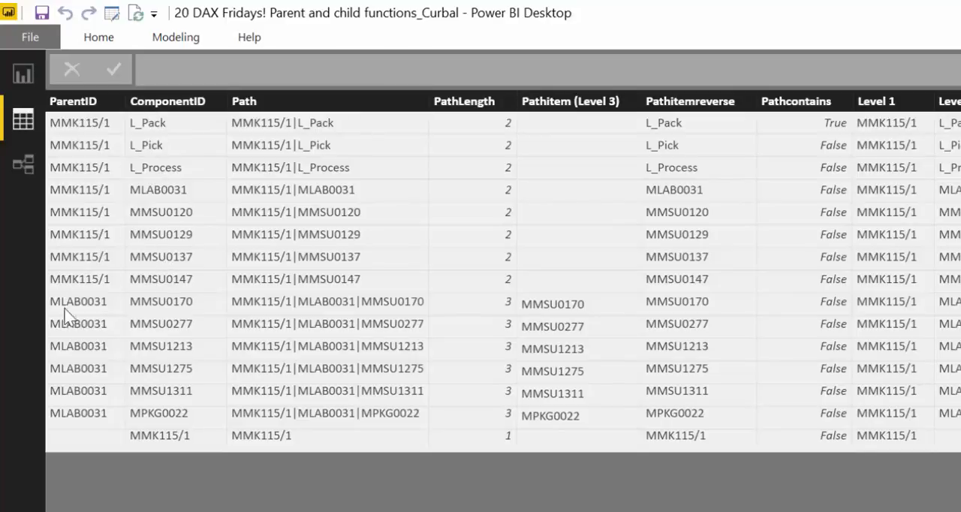
mouse_move(94, 349)
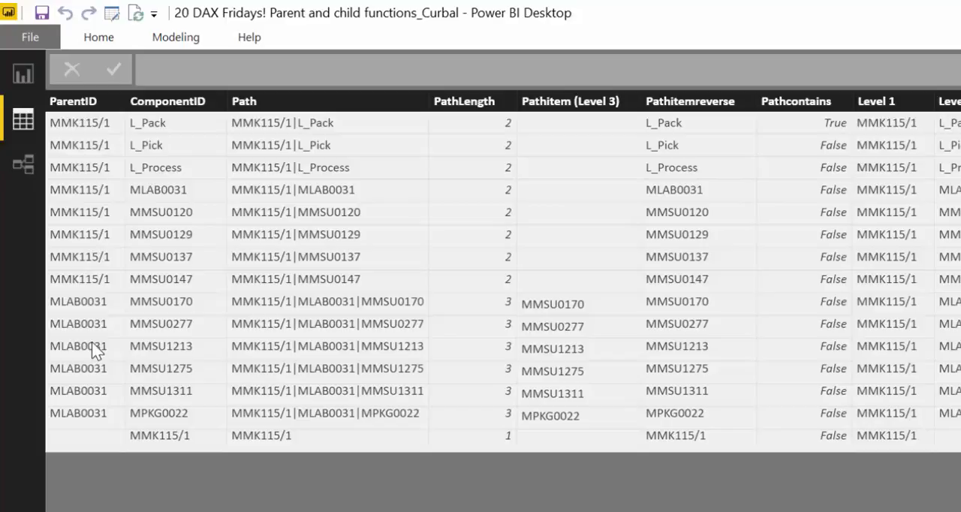
mouse_move(87, 462)
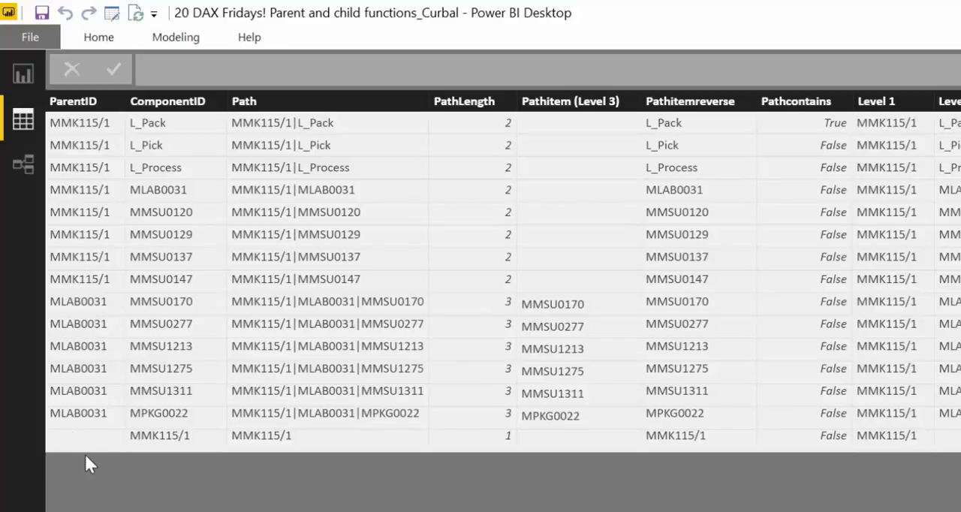
mouse_move(87, 189)
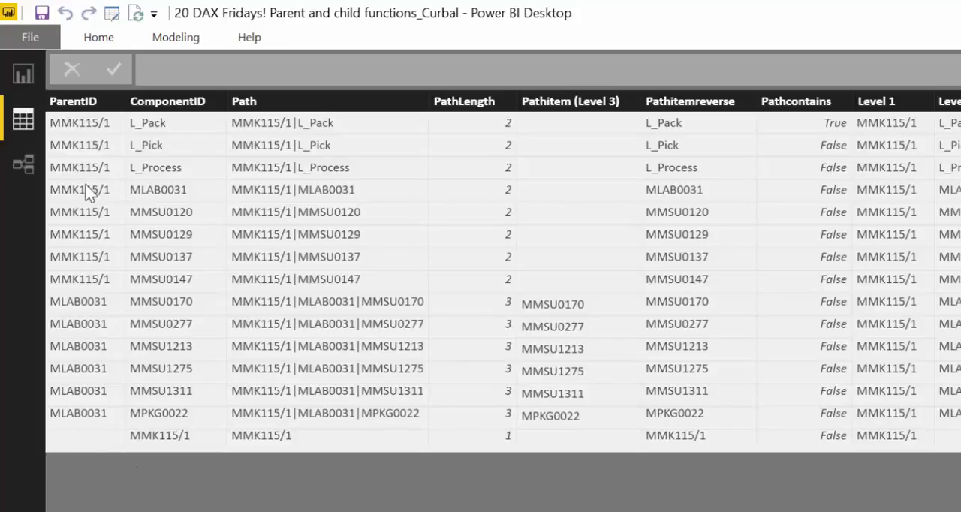
mouse_move(210, 143)
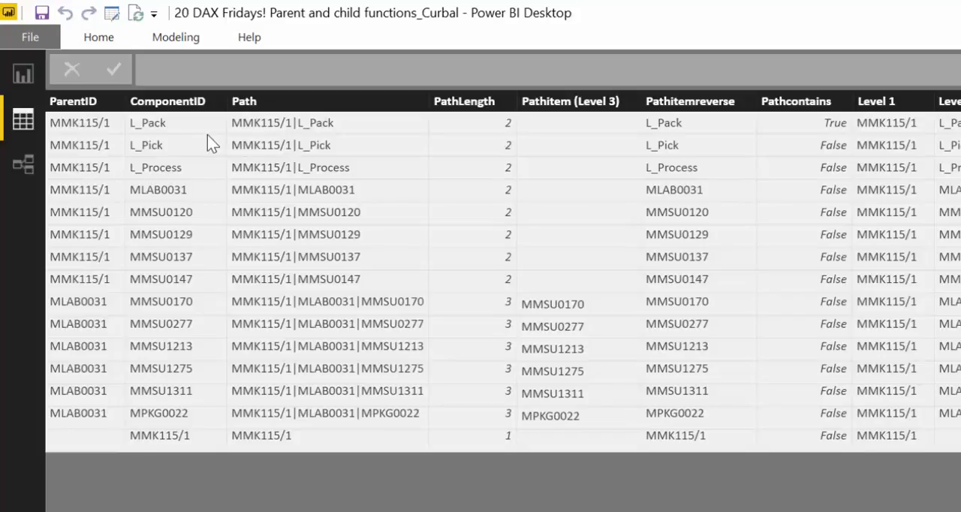
mouse_move(168, 165)
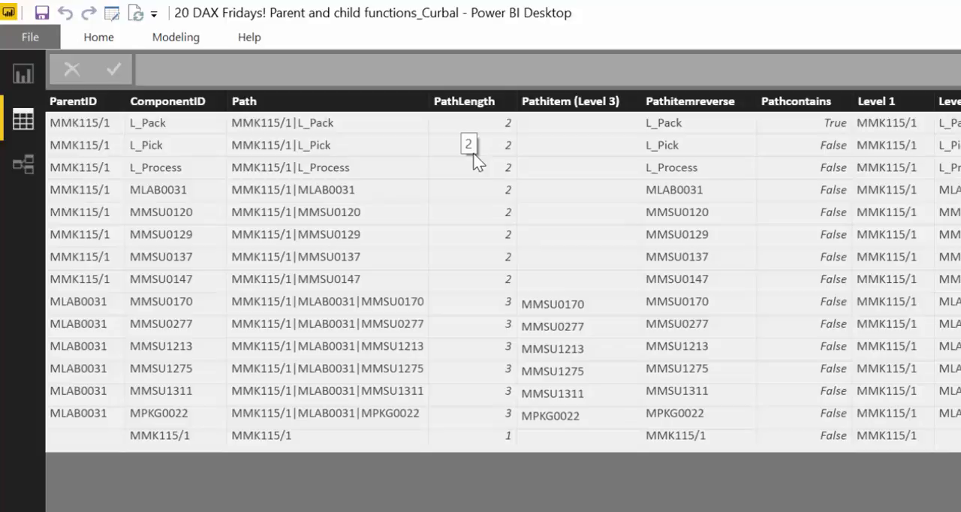
Add a calculated column from Modeling and name its formula 'Product cost ='.
left_click(176, 36)
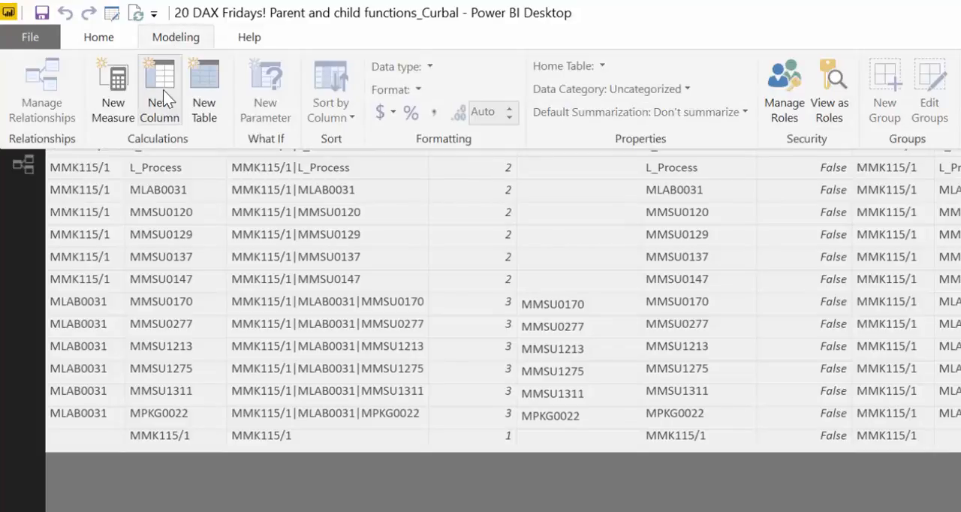
left_click(159, 90)
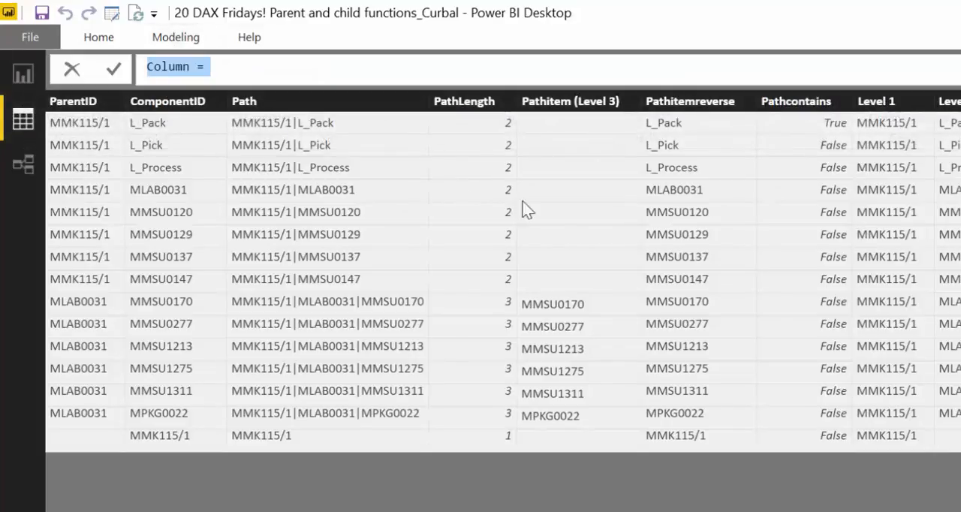
left_click(167, 66)
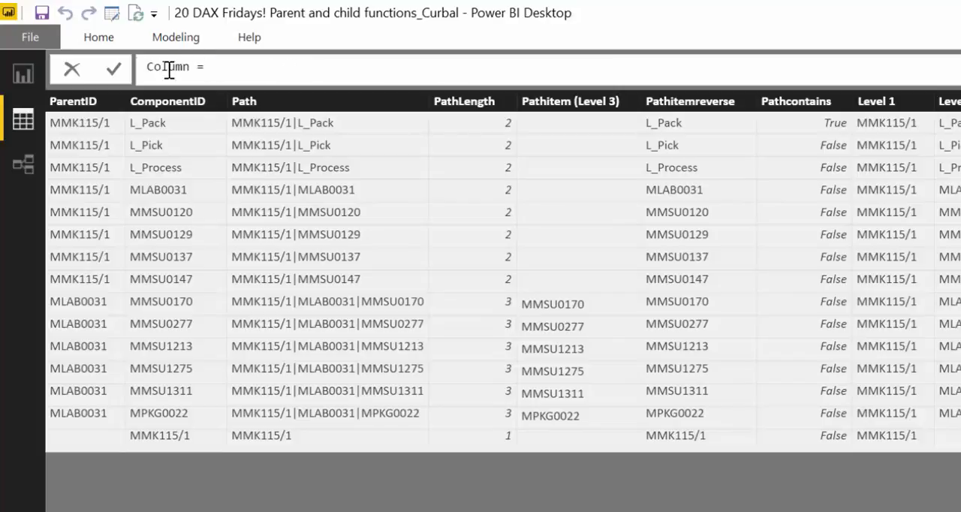
double_click(165, 66)
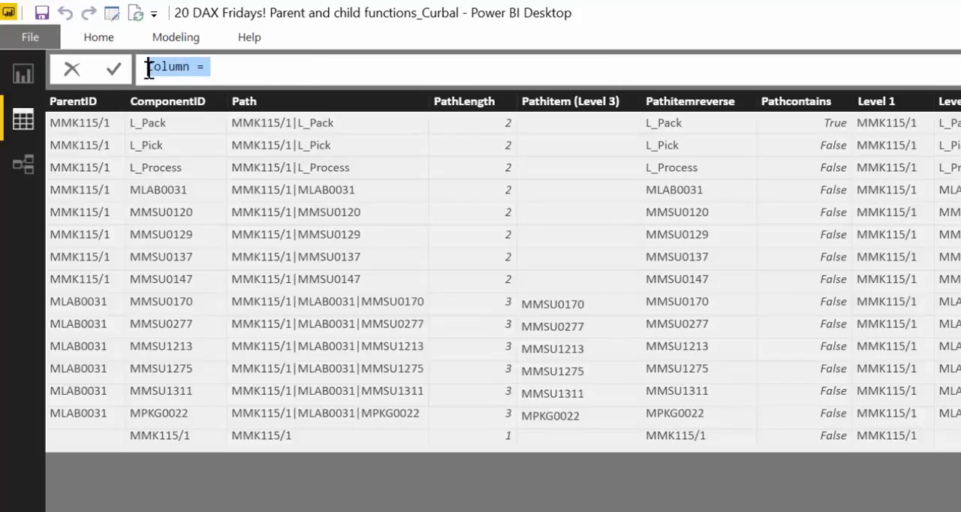
type("Cost")
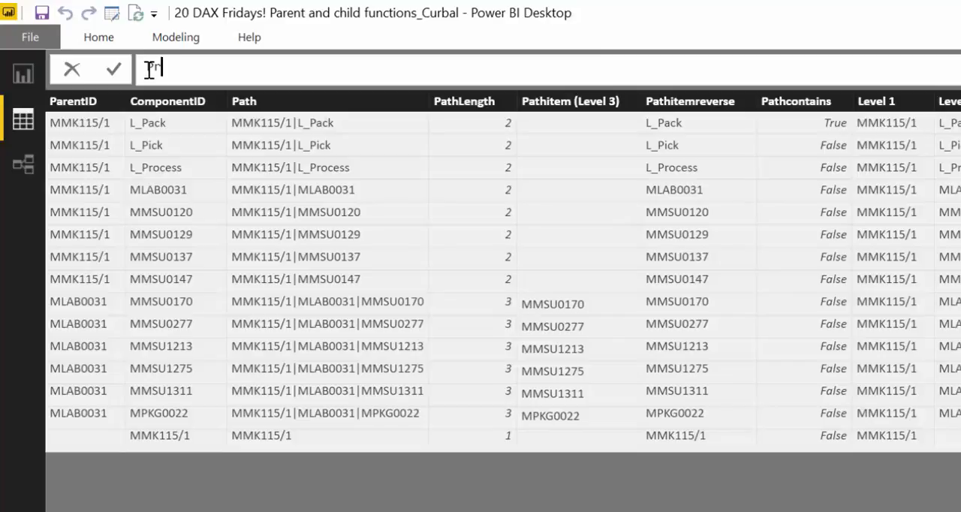
type("Product cost")
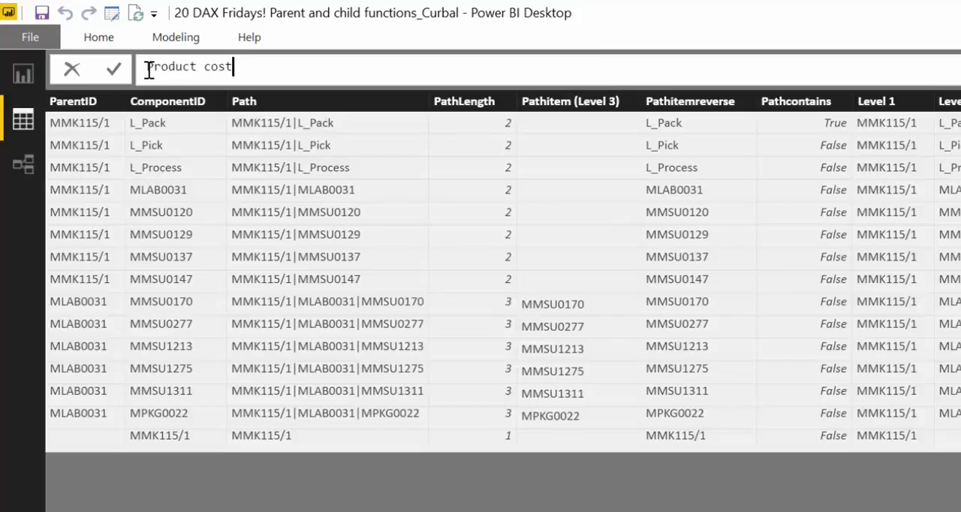
type("=")
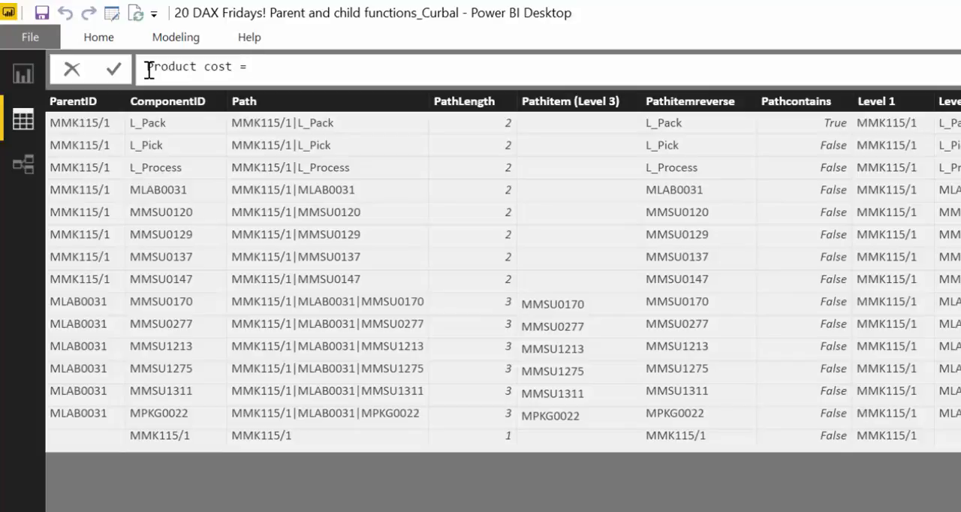
mouse_move(174, 150)
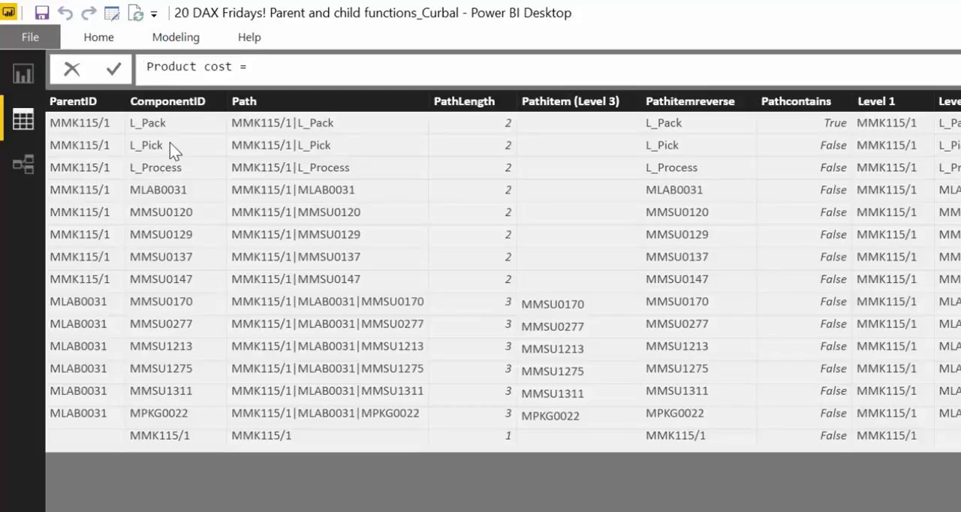
mouse_move(120, 298)
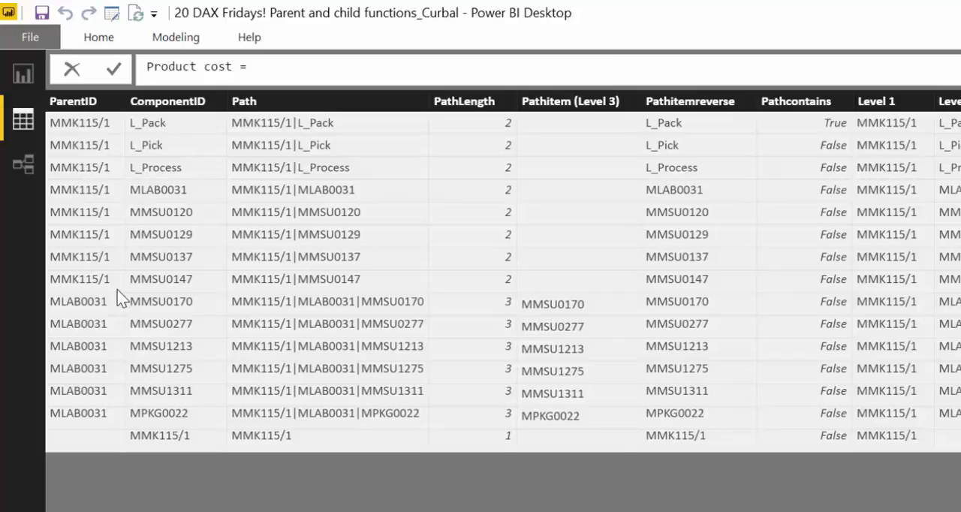
mouse_move(462, 288)
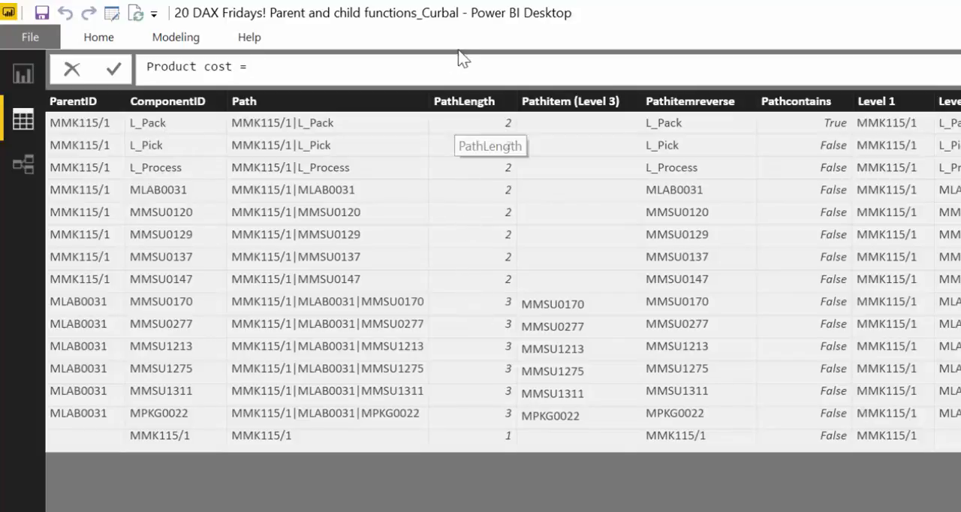
mouse_move(105, 178)
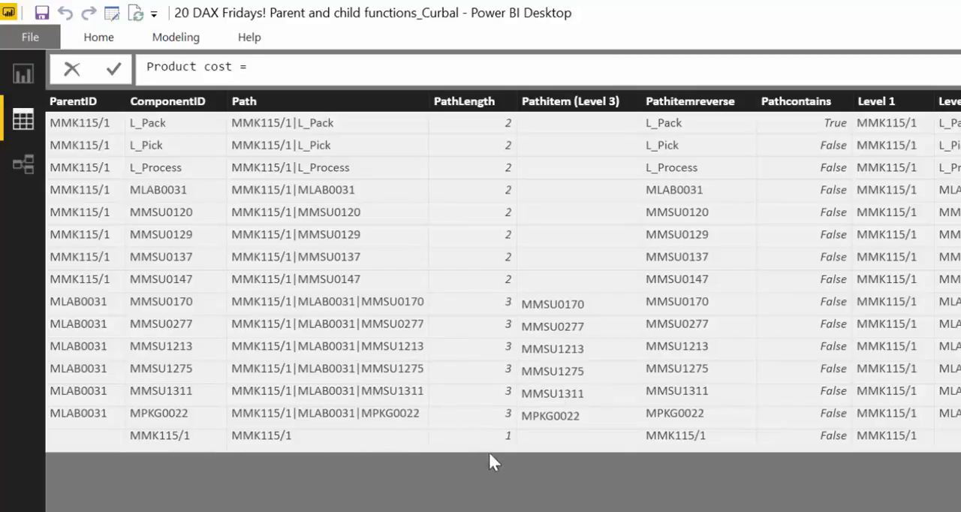
Begin the expression as SUMX(FILTER( after 'Product cost ='.
type("sum")
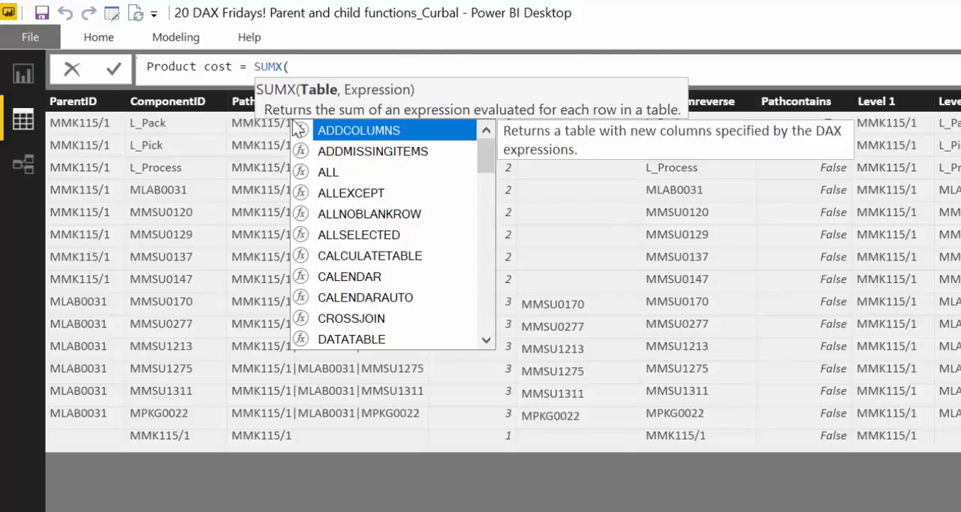
mouse_move(294, 114)
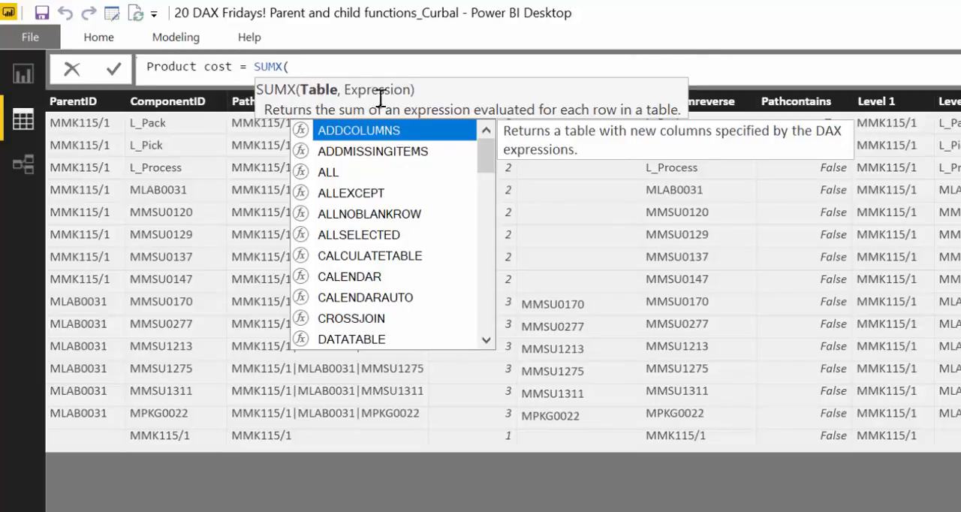
mouse_move(308, 90)
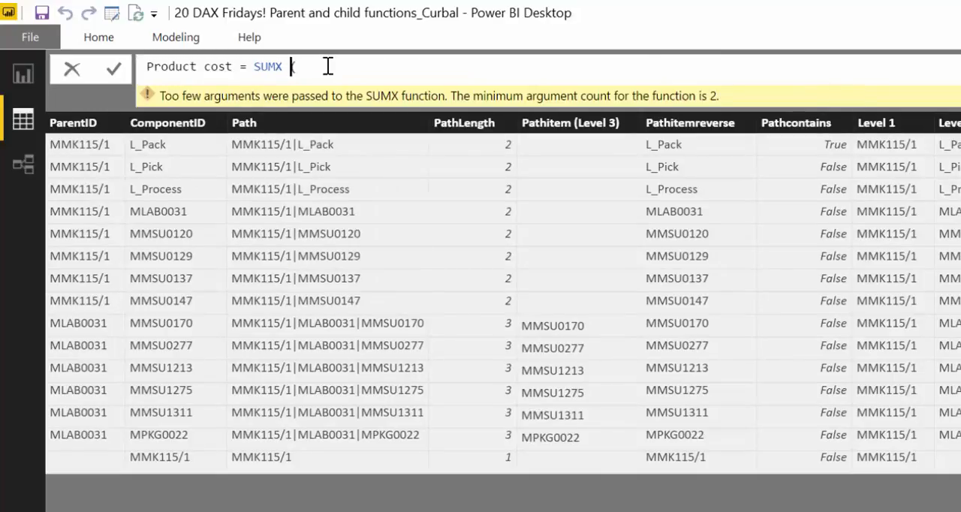
type("(")
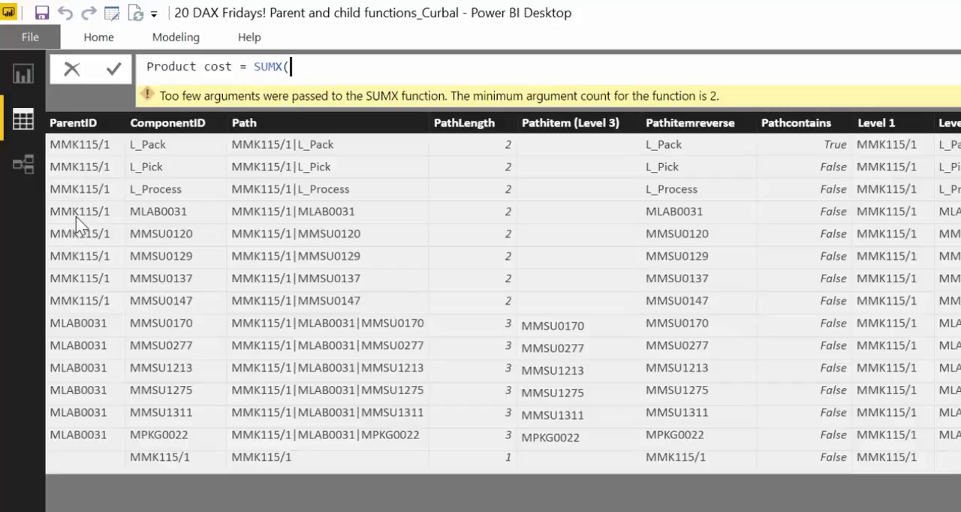
mouse_move(78, 393)
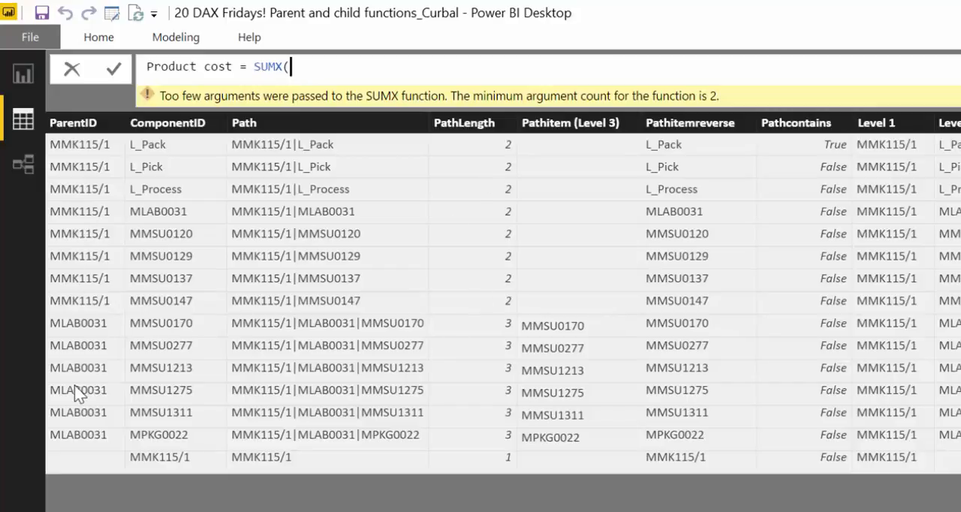
mouse_move(513, 273)
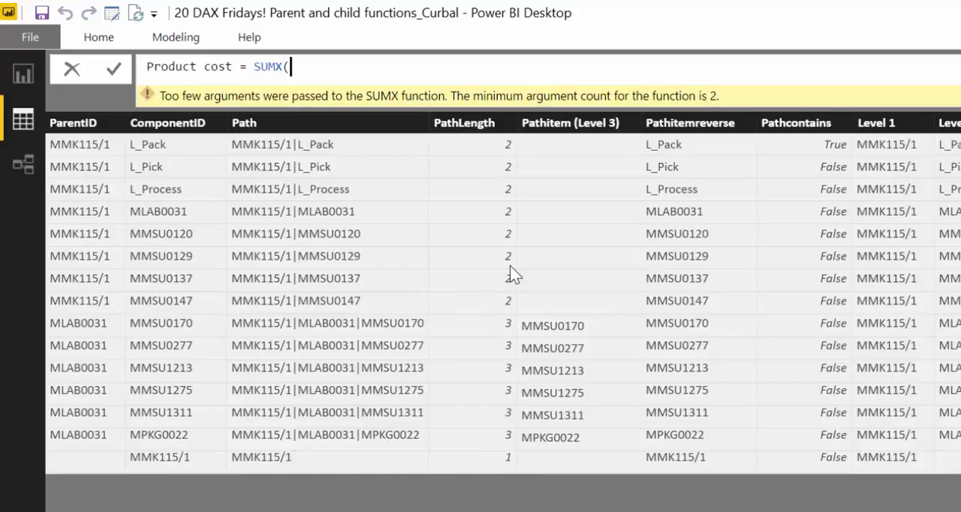
type("FILTER(")
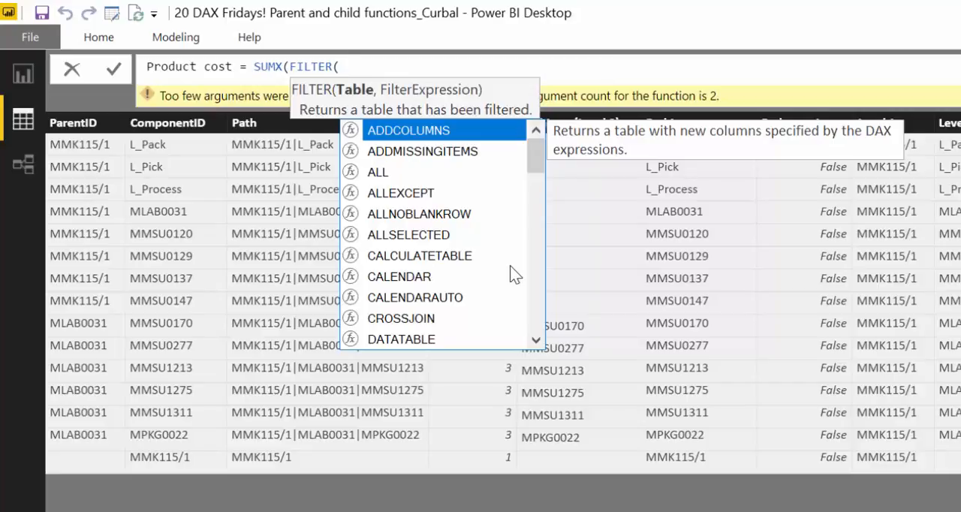
Filter the Level1 table with Level1[ParentID] starting the condition.
type("Level1,")
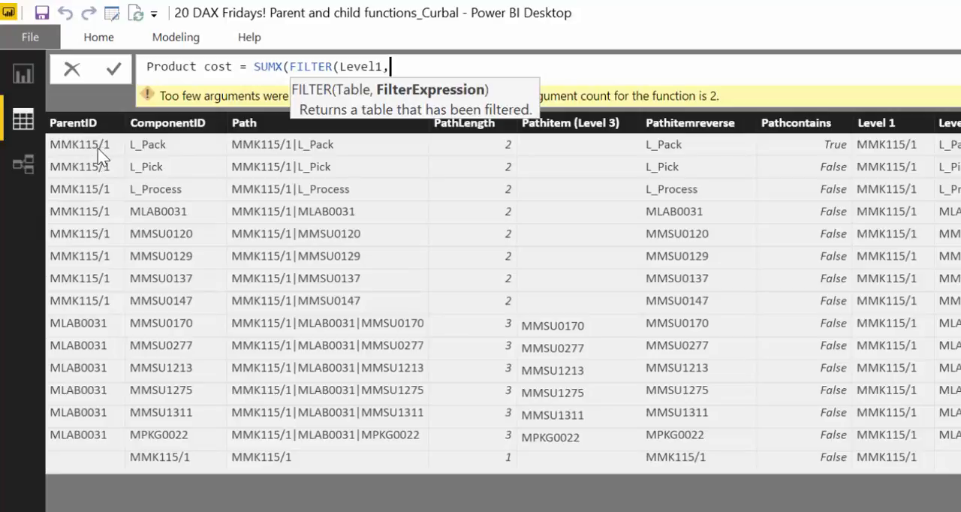
mouse_move(89, 178)
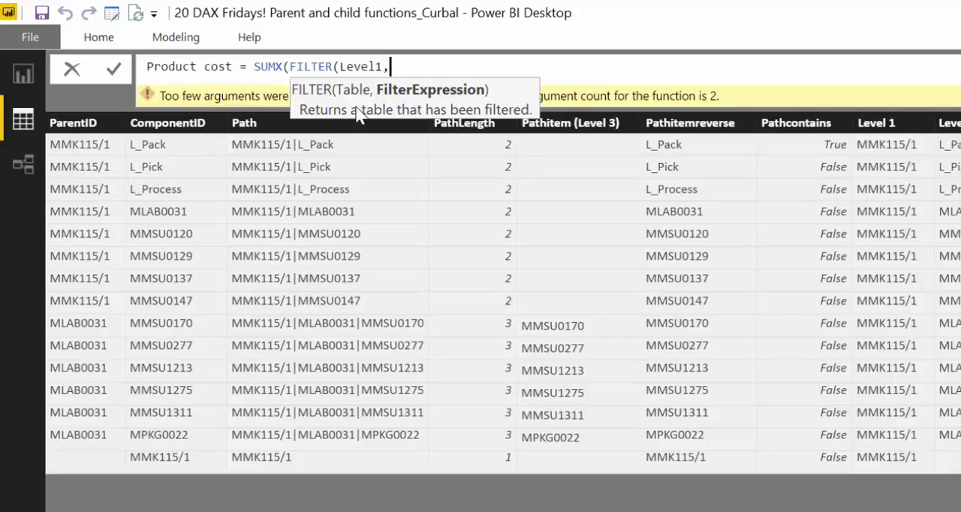
type("o")
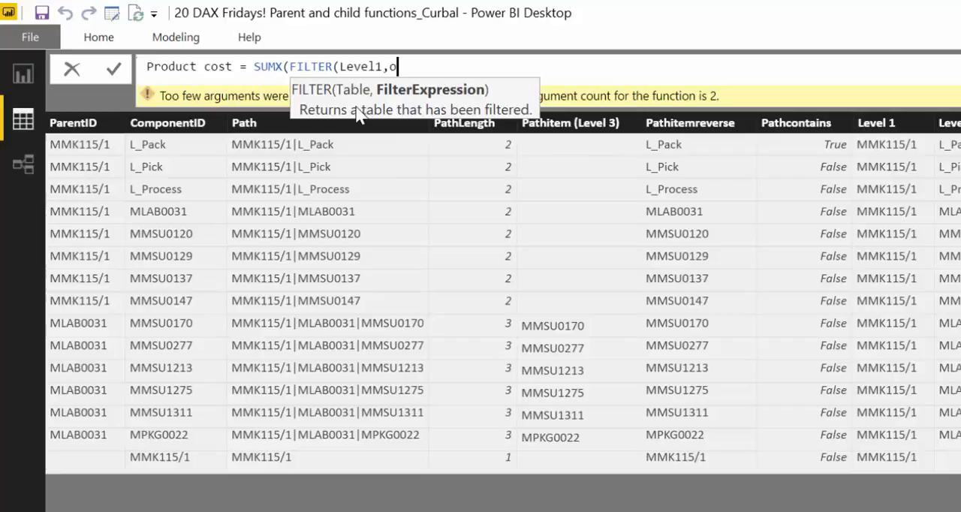
type("par")
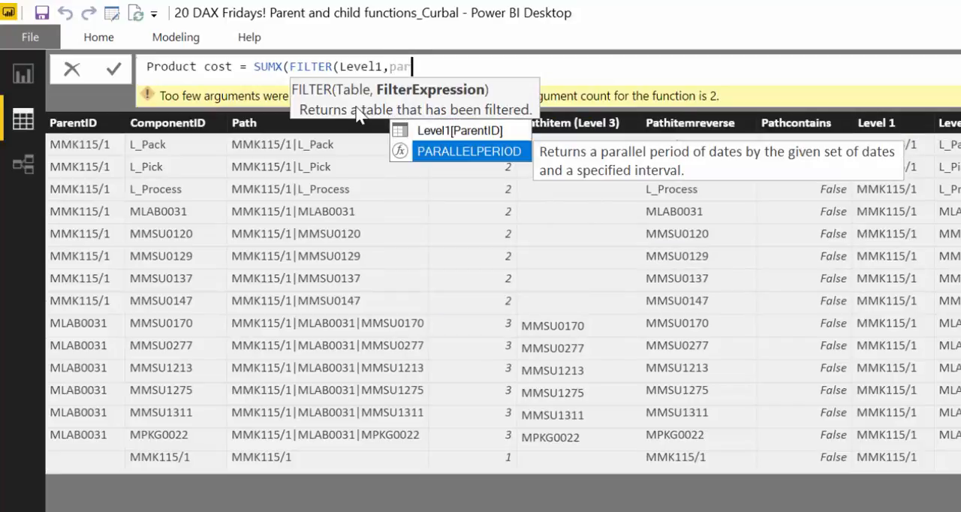
type("Level1[ParentID]")
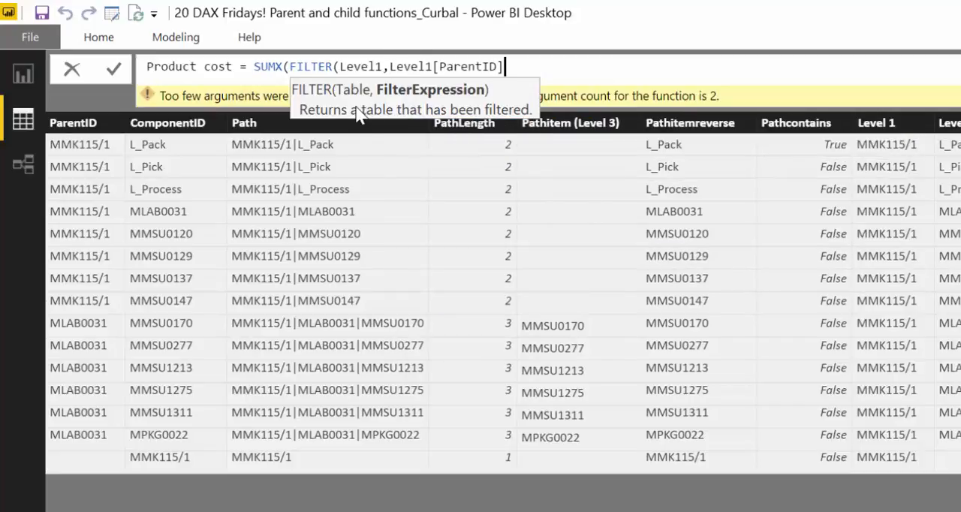
Compare Level1[ParentID] to EARLIER(Level1[ParentID]) as the filter condition.
type("=ea")
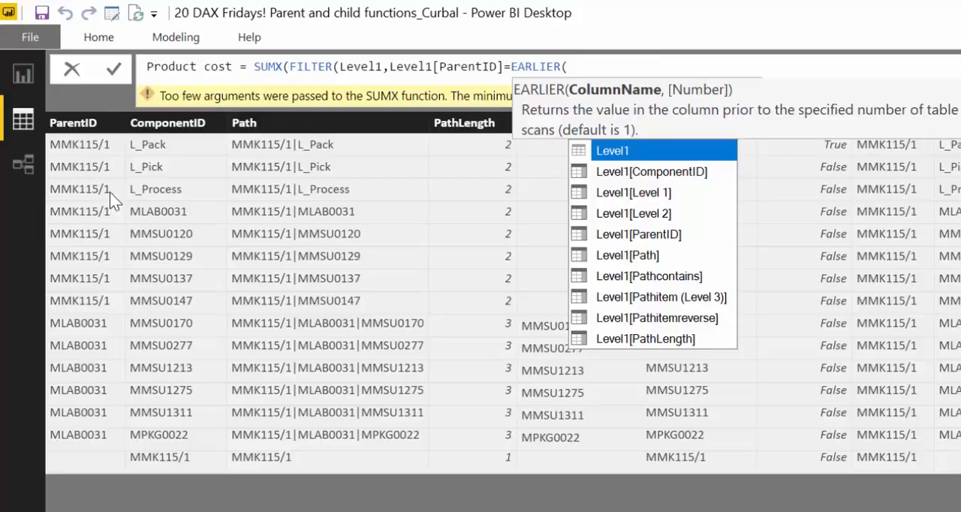
mouse_move(90, 188)
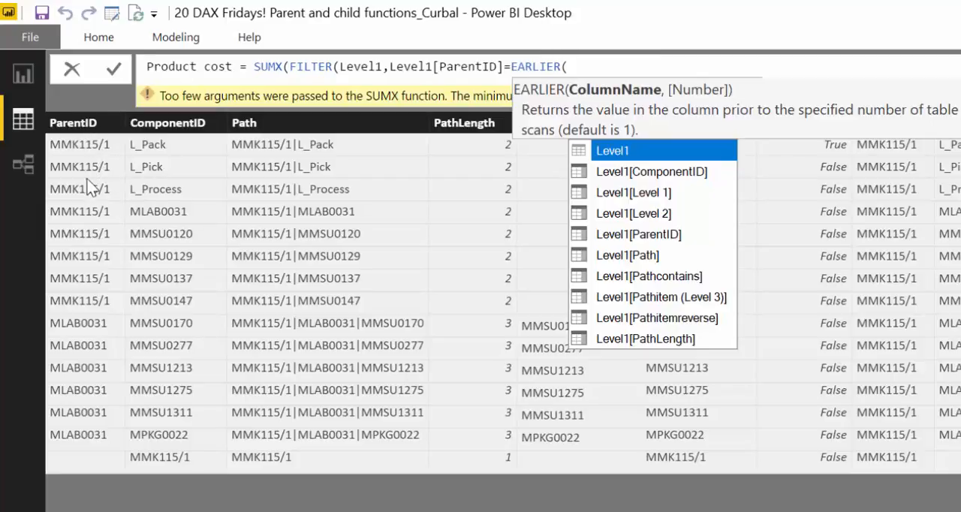
mouse_move(111, 174)
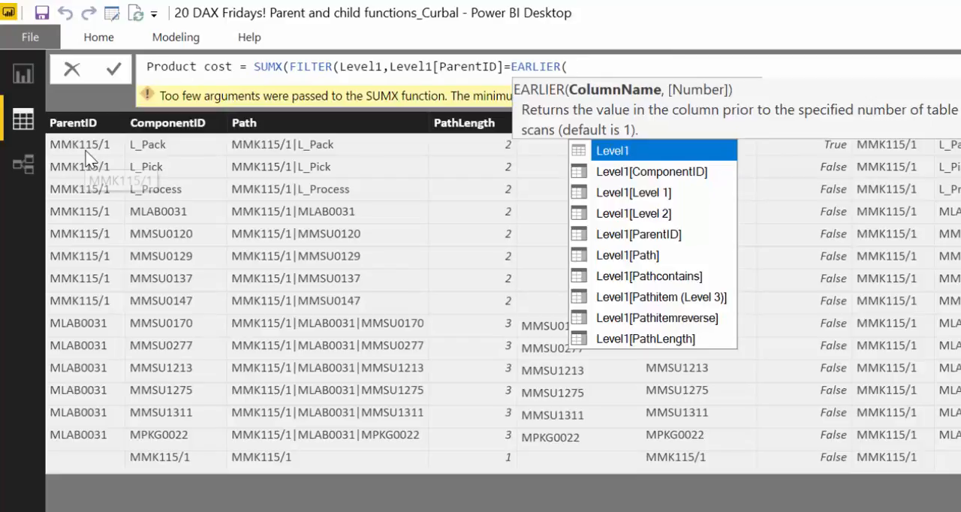
mouse_move(90, 162)
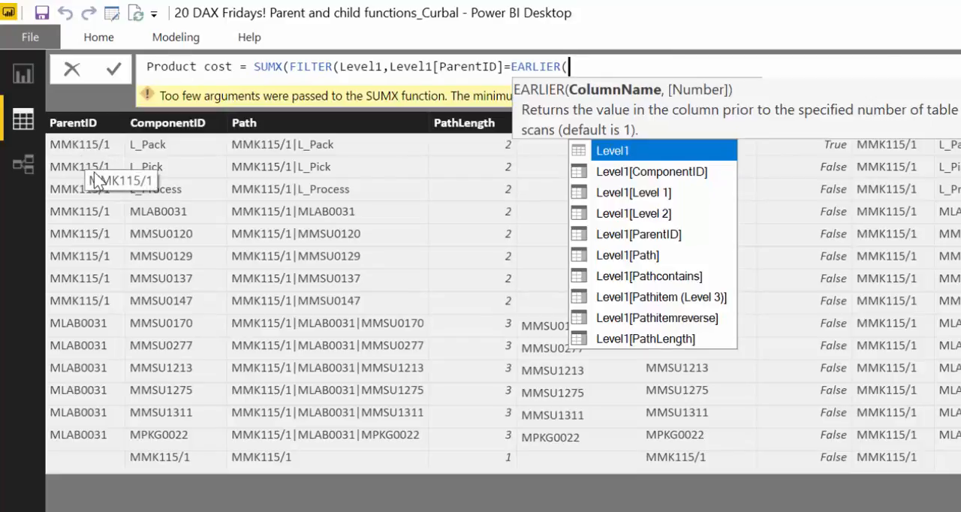
mouse_move(97, 240)
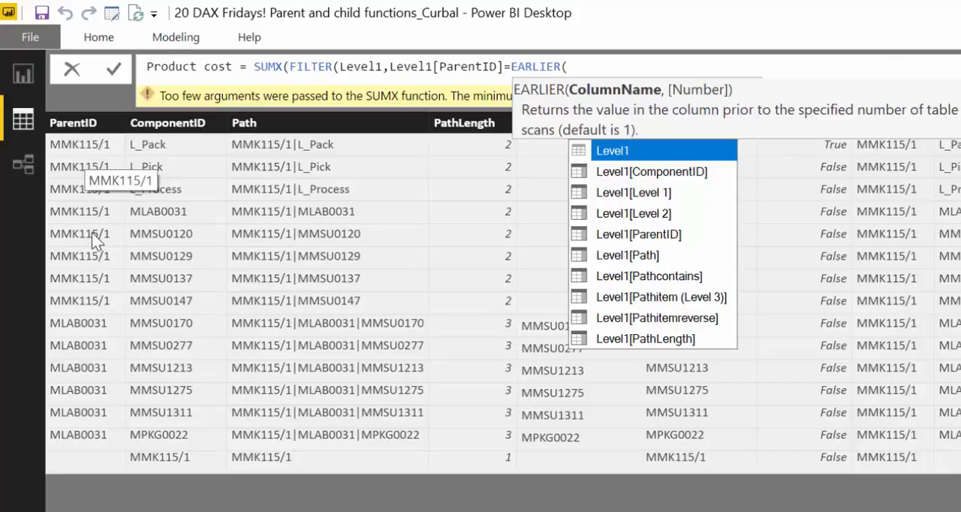
mouse_move(87, 329)
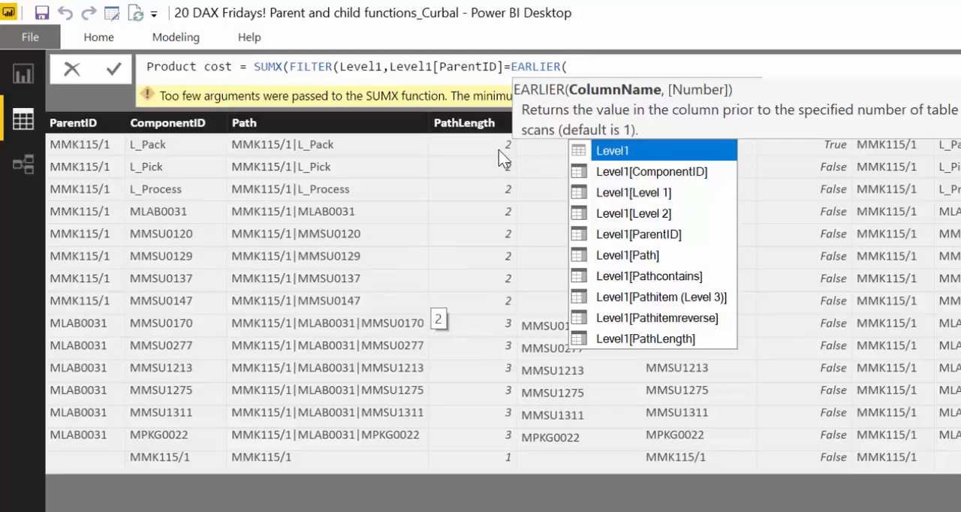
type("pa")
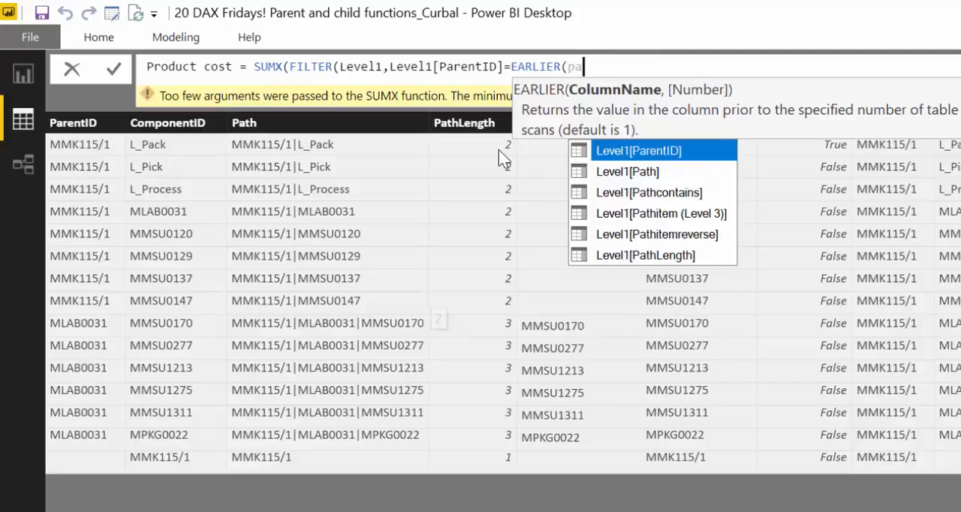
left_click(638, 150)
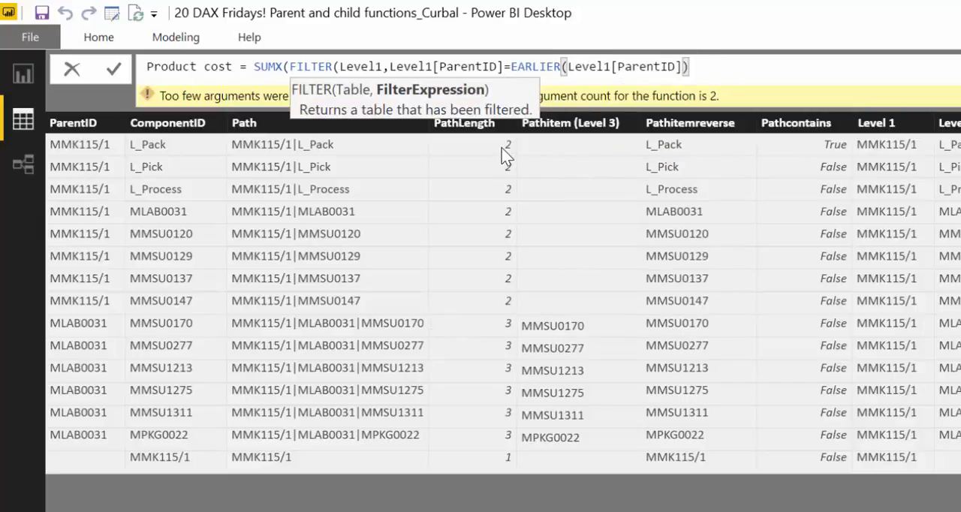
mouse_move(78, 156)
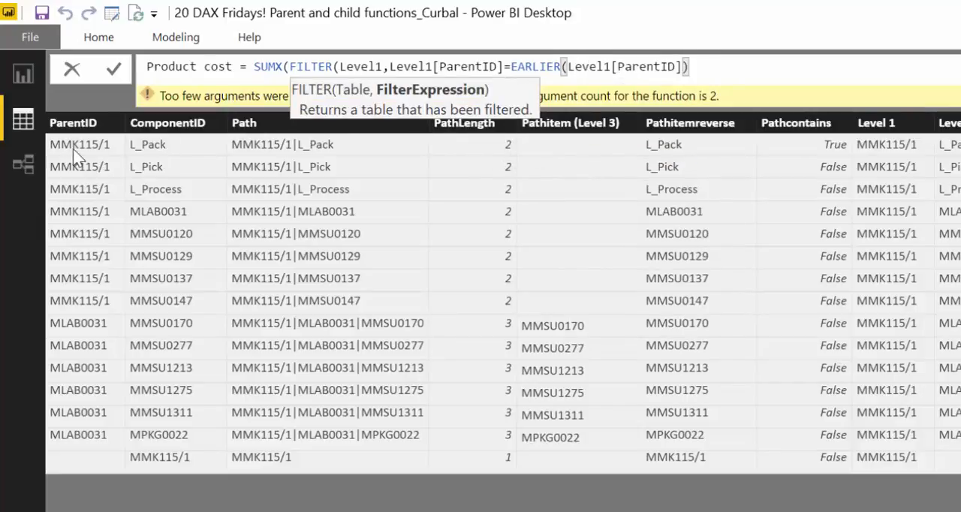
mouse_move(108, 158)
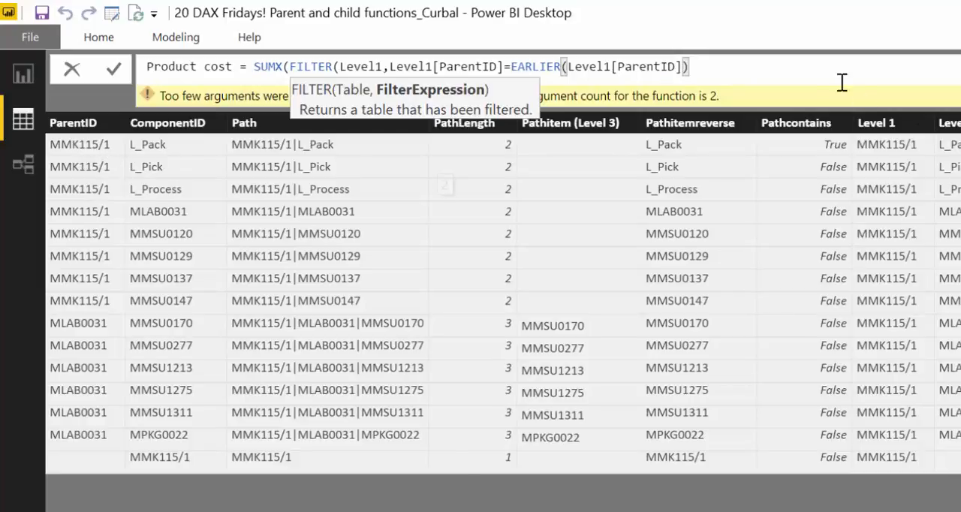
Finish SUMX with Level1[PathLength] as the value summed per parent.
type(",")
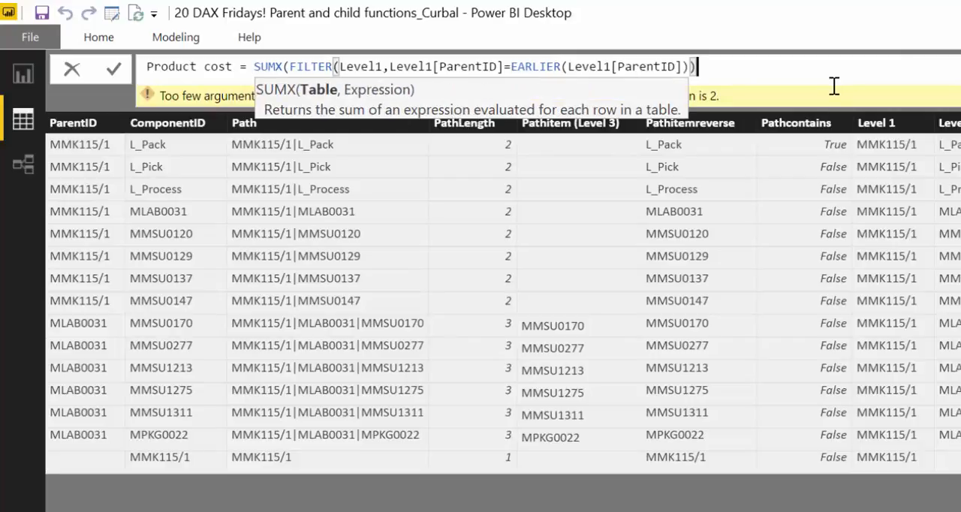
type(",")
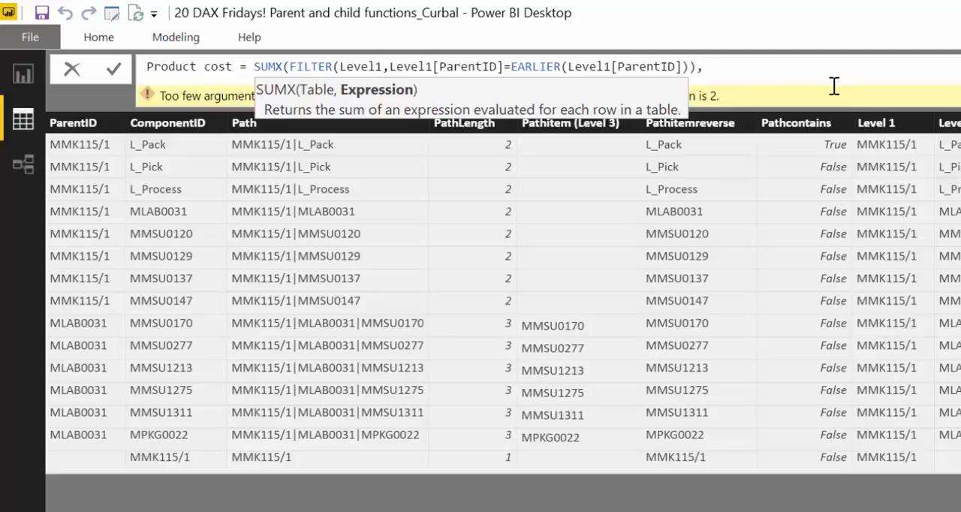
type(",part")
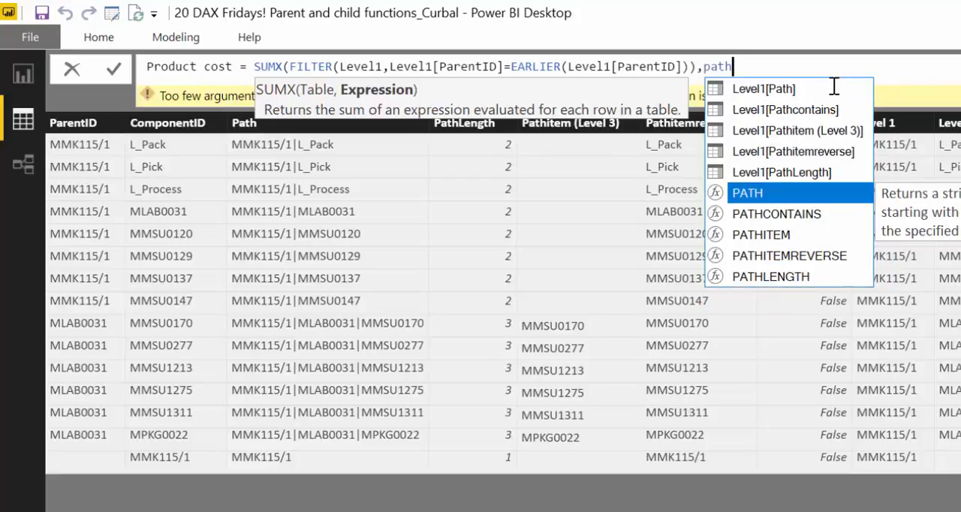
type("le")
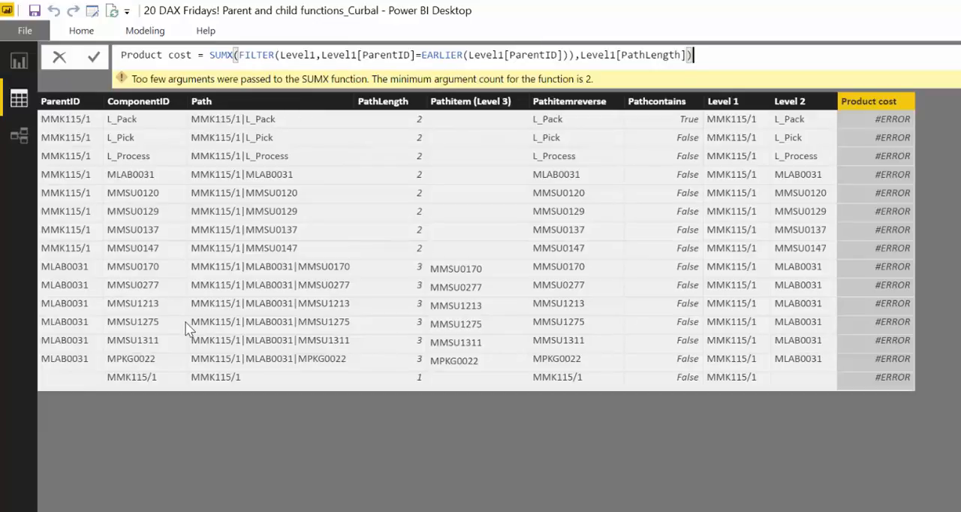
mouse_move(708, 277)
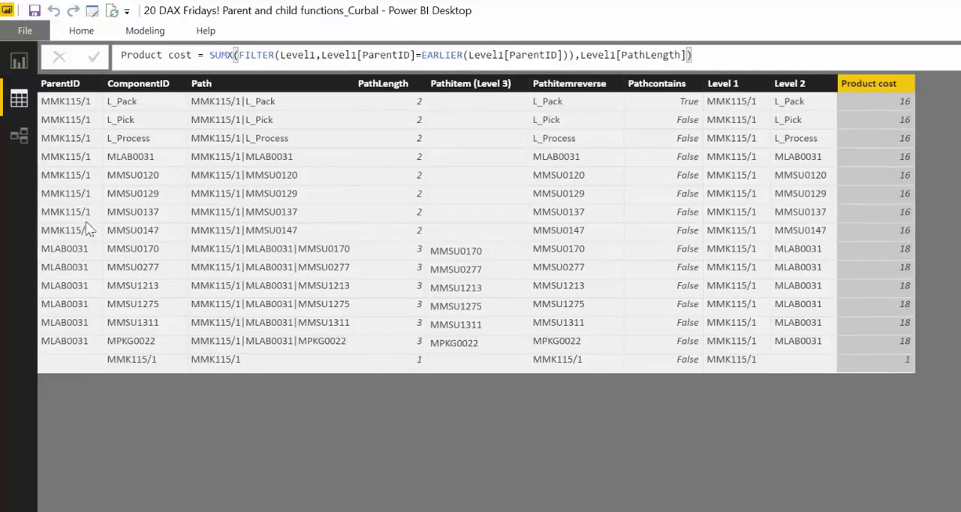
mouse_move(62, 252)
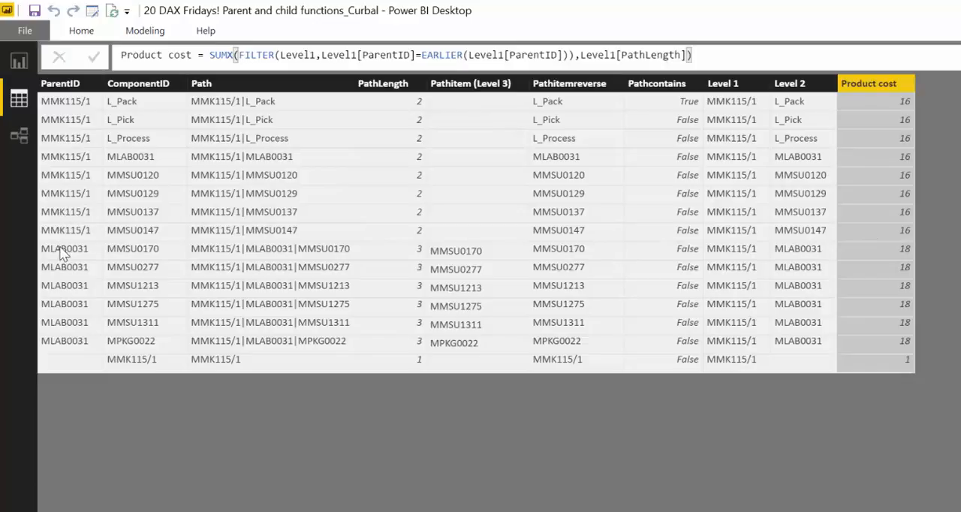